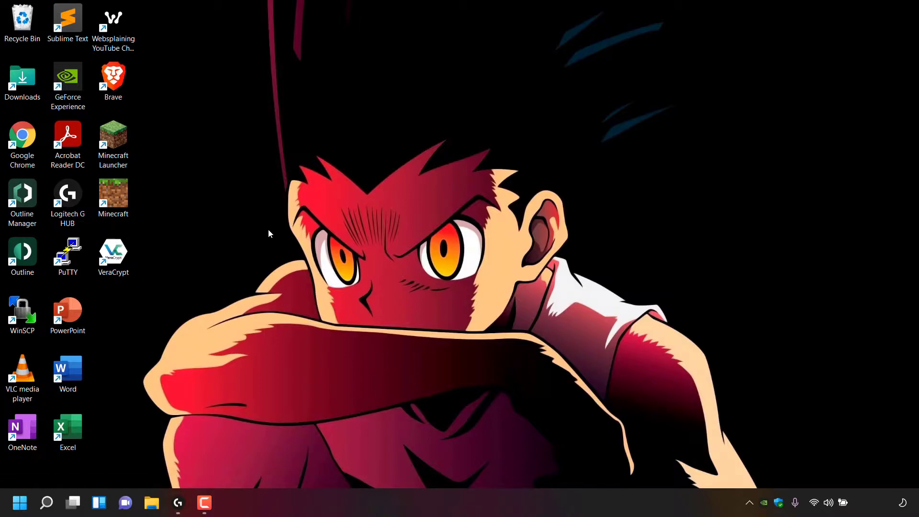
mouse_move(348, 421)
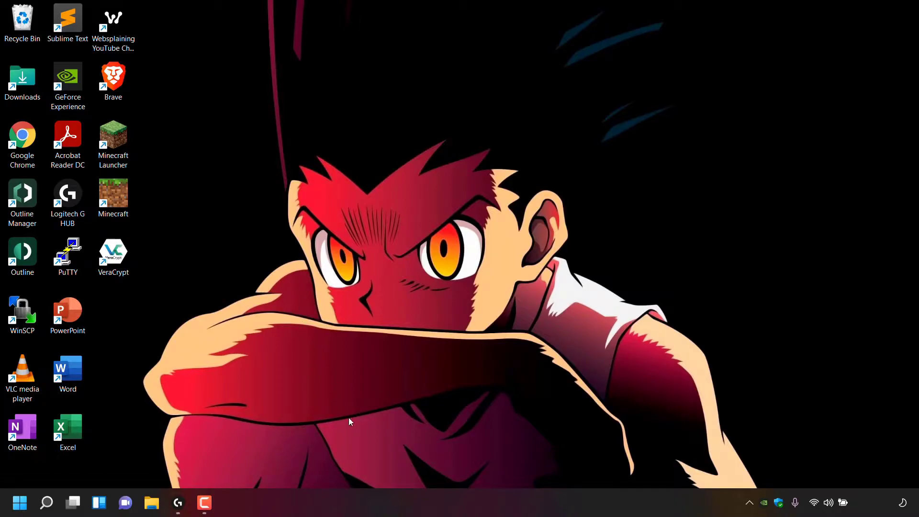
mouse_move(375, 502)
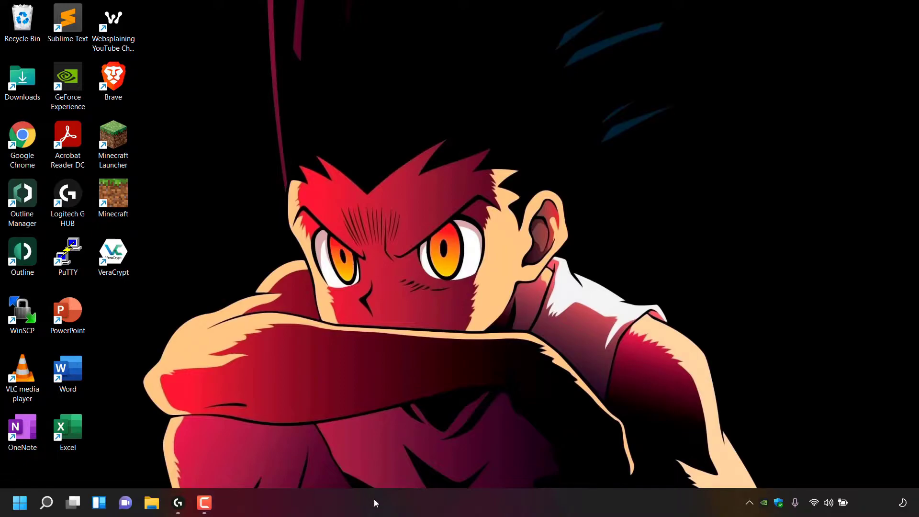
mouse_move(108, 470)
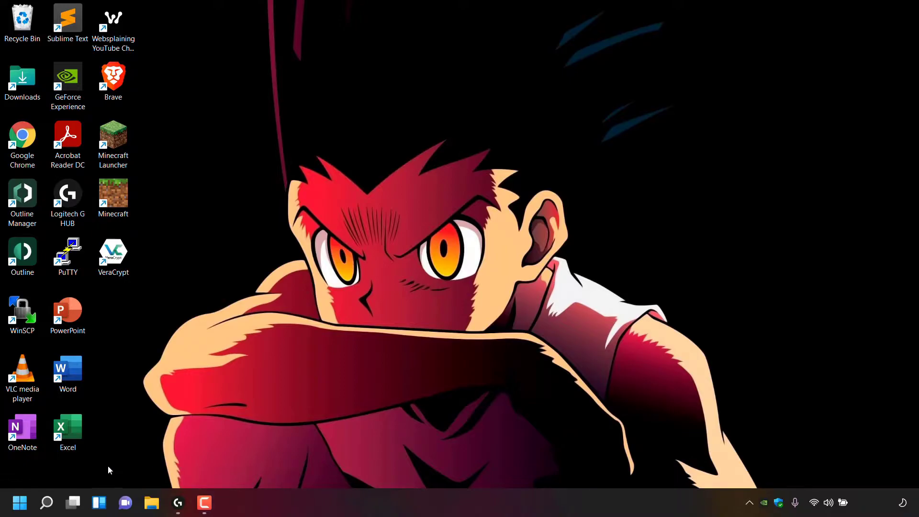
mouse_move(19, 503)
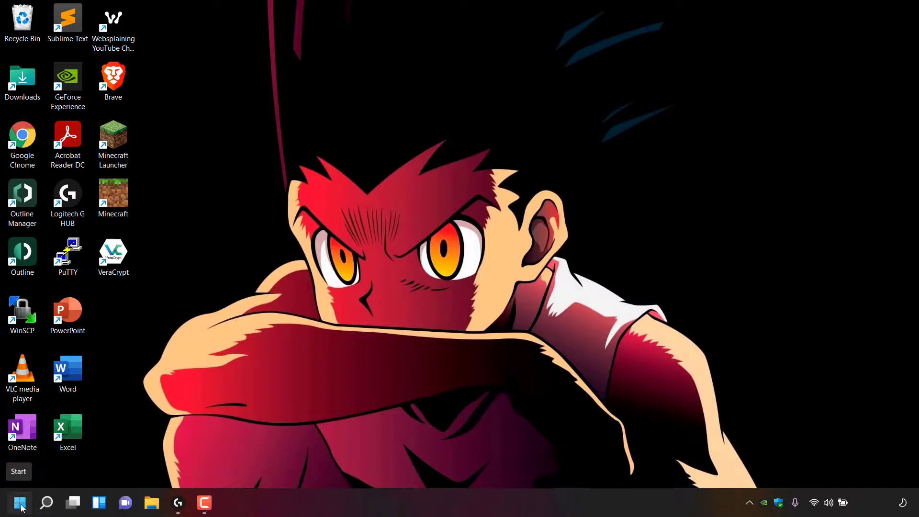
Step: Open Settings from the Start right-click menu to the System page showing MININT-FBIHOSW
right_click(19, 503)
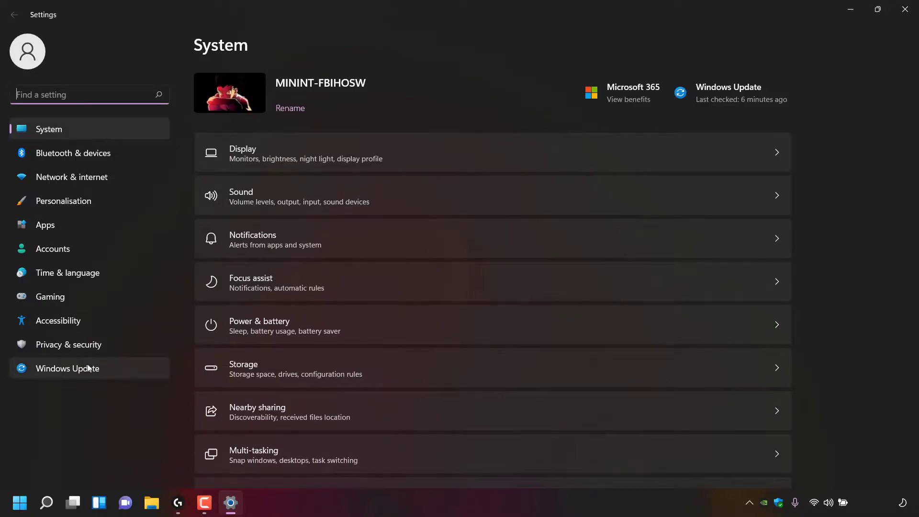
mouse_move(52, 140)
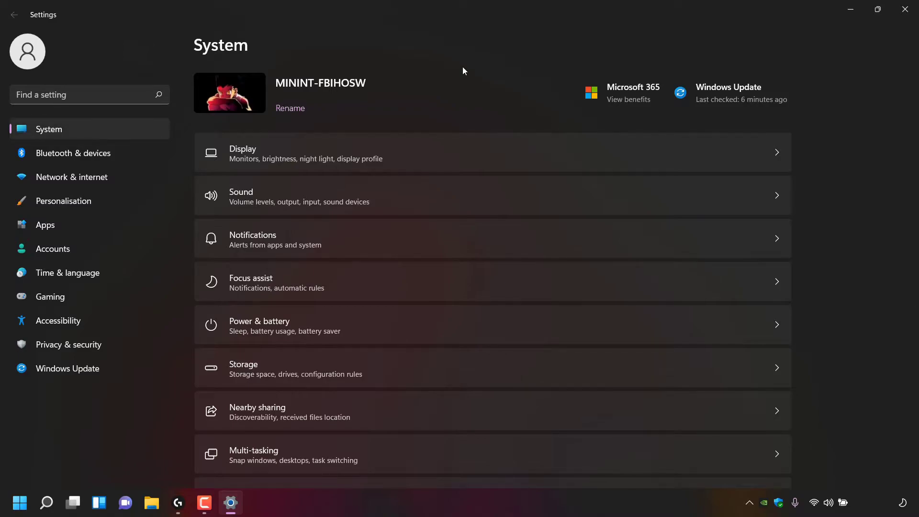
mouse_move(409, 81)
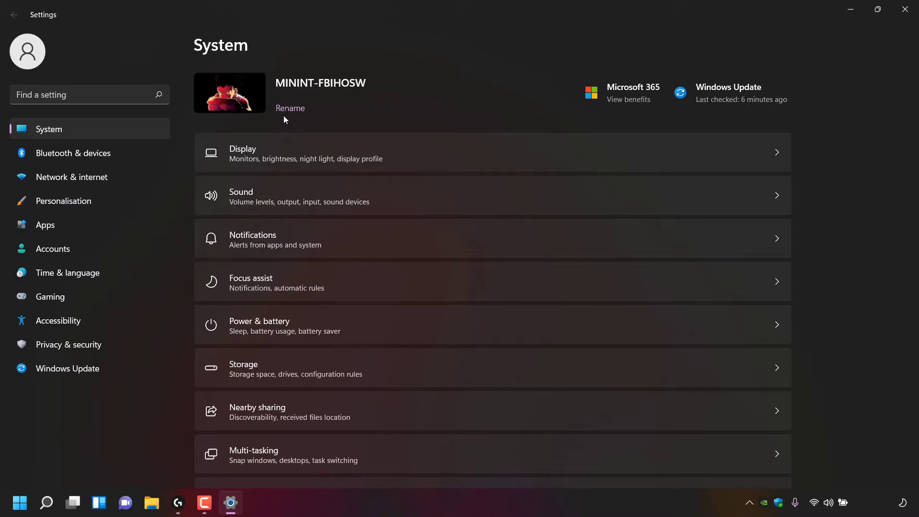
mouse_move(290, 111)
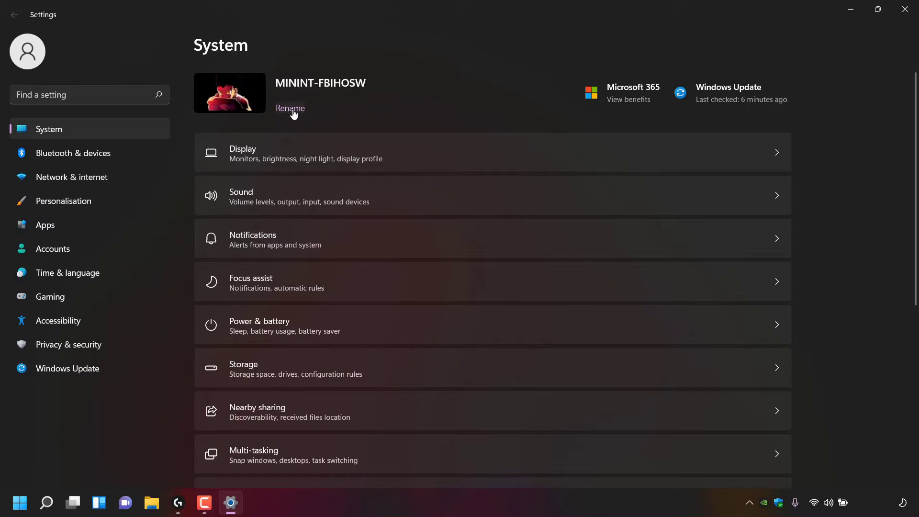
Step: Open the Rename your PC prompt and focus the new-name field
left_click(290, 108)
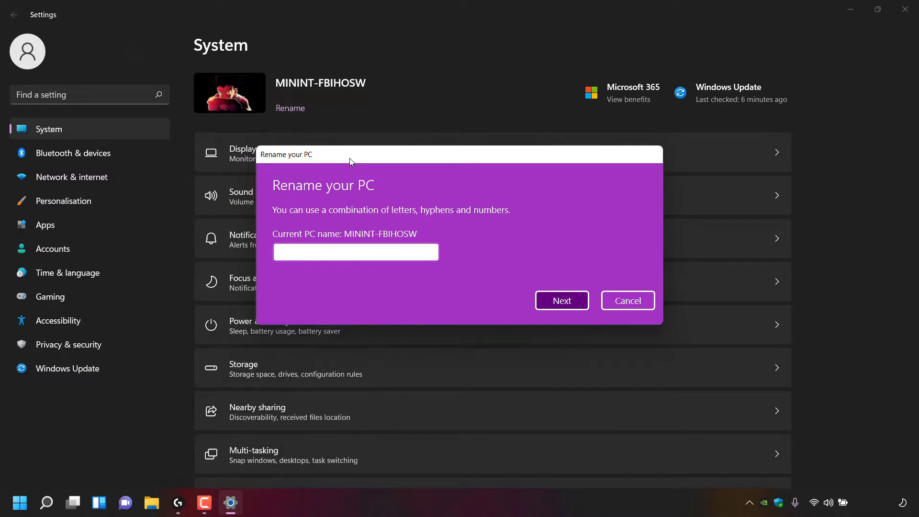
left_click(355, 252)
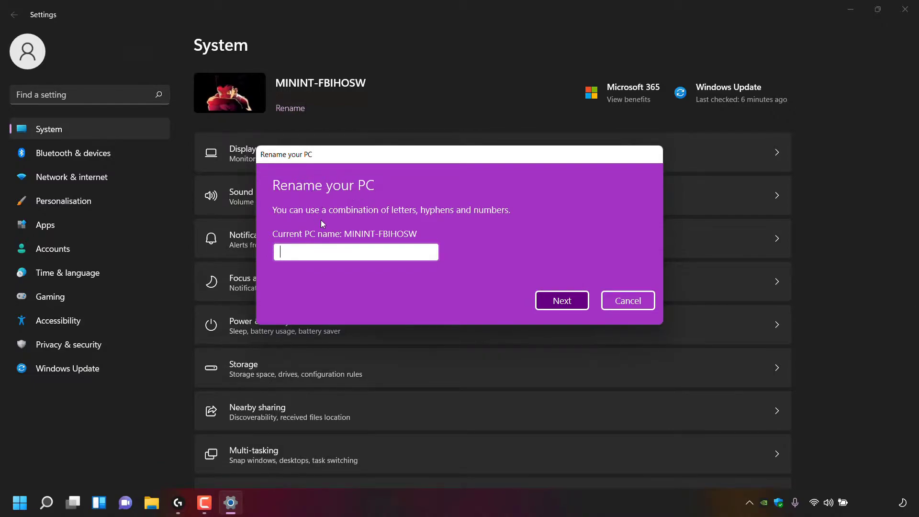
mouse_move(478, 223)
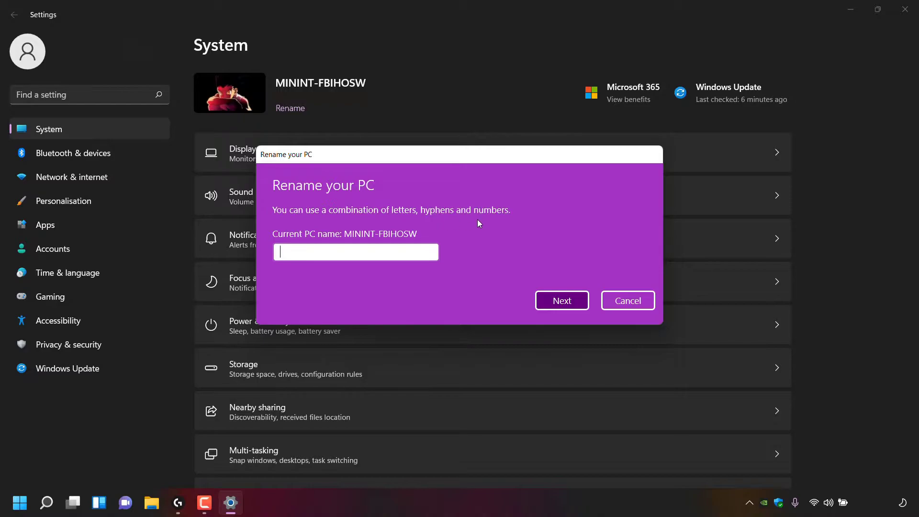
mouse_move(336, 245)
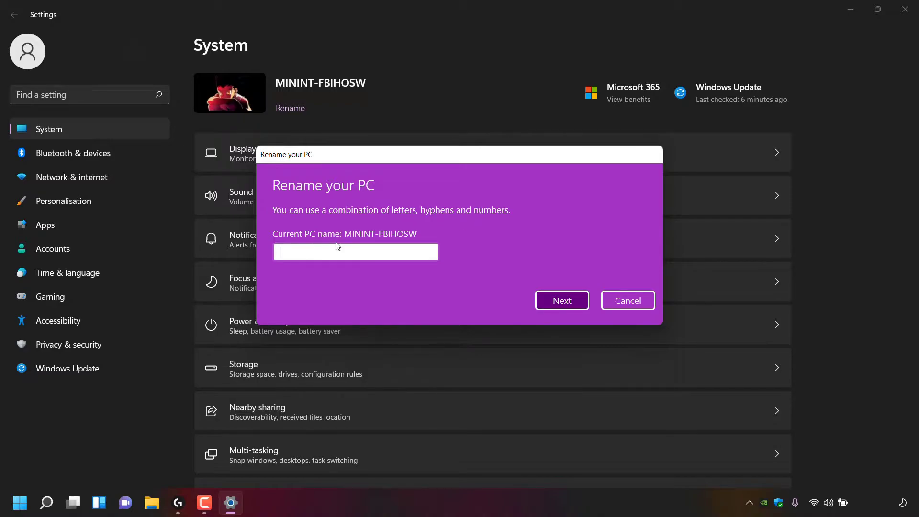
mouse_move(316, 259)
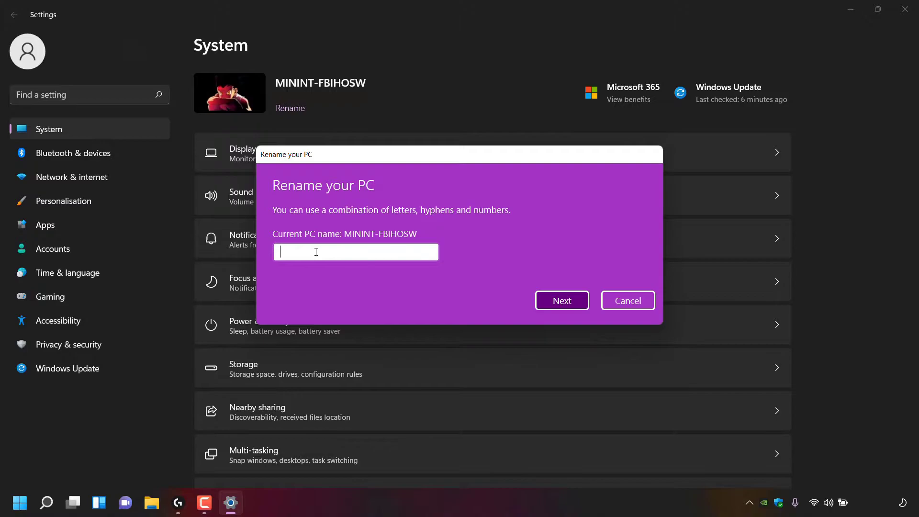
Step: Enter 'Websplaining' as the new PC name and submit it
type("W")
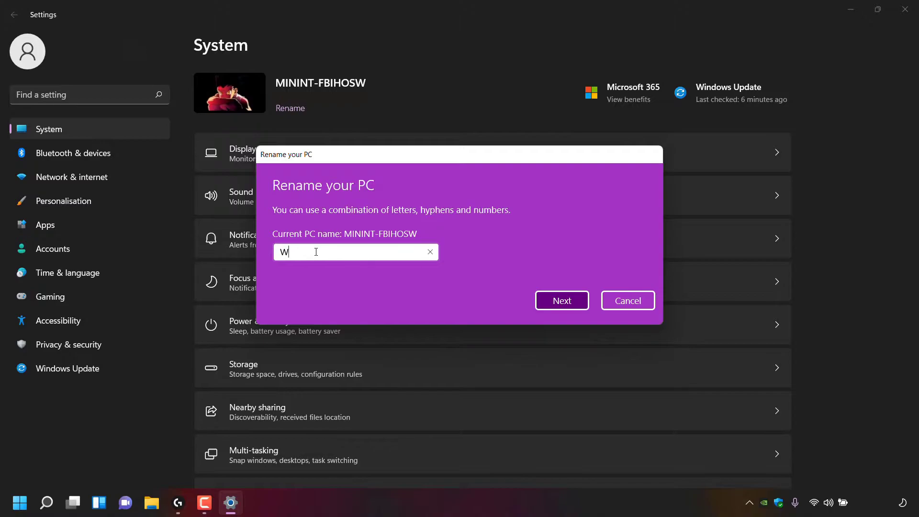
type("ebsplaining")
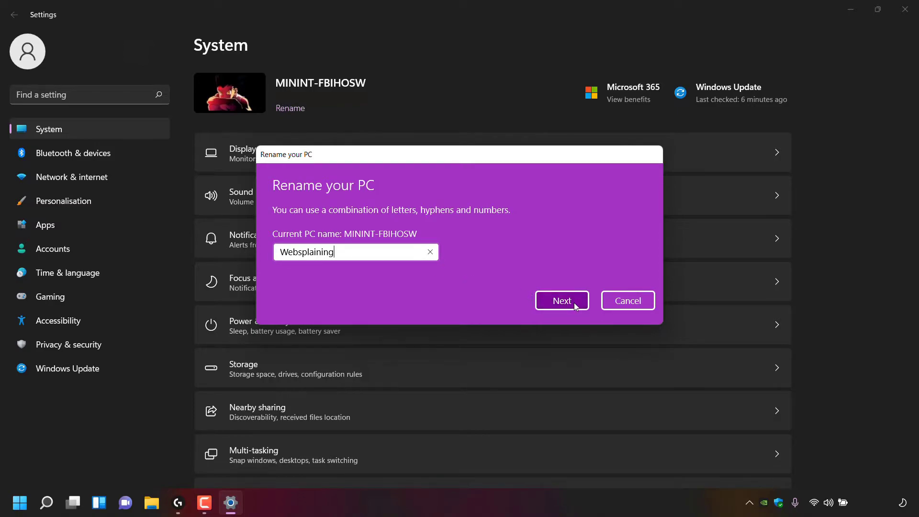
left_click(561, 300)
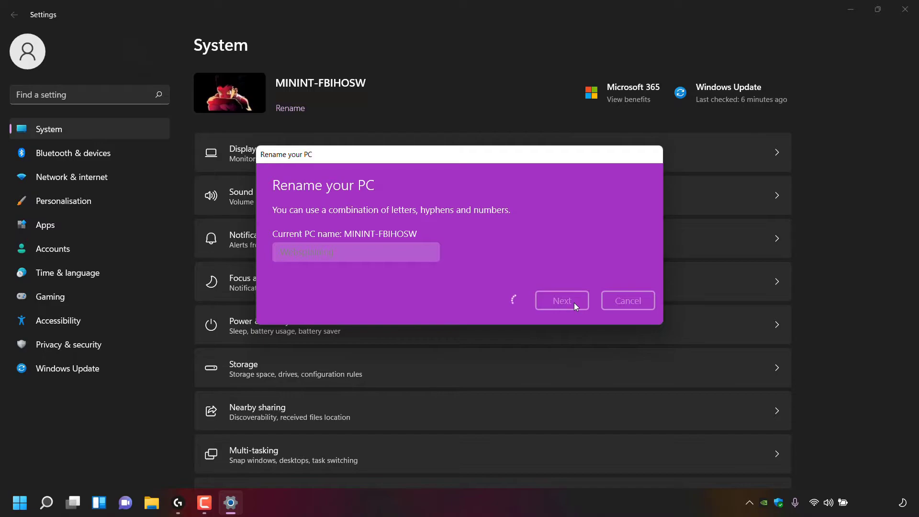
Step: Accept the rename confirmation and restart now to apply Websplaining
left_click(561, 301)
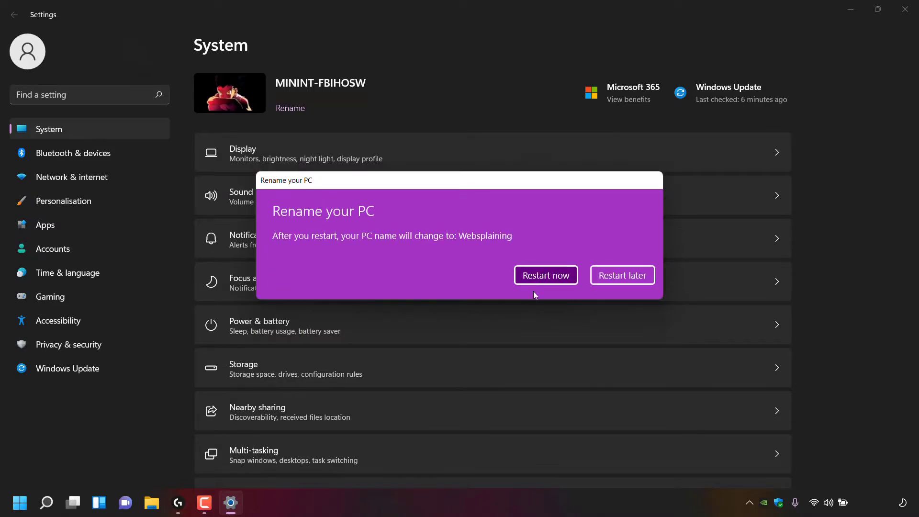
mouse_move(287, 253)
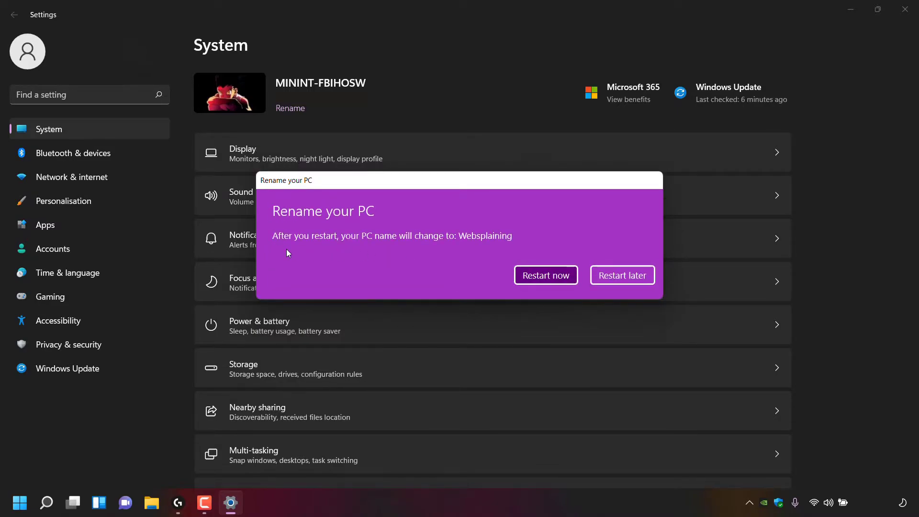
mouse_move(403, 256)
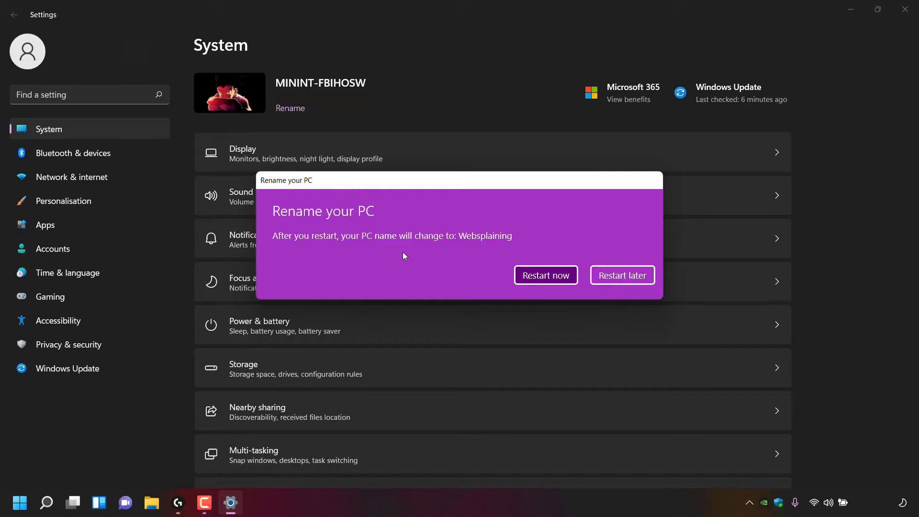
mouse_move(452, 256)
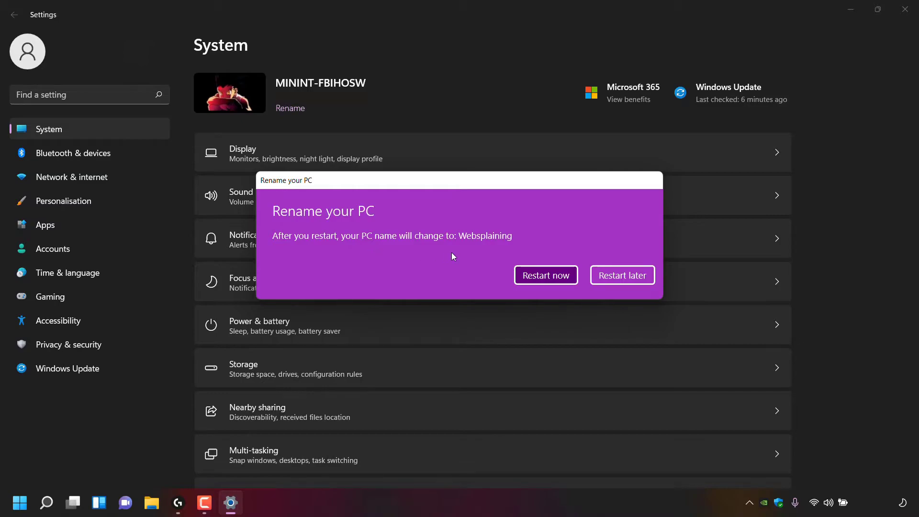
mouse_move(480, 253)
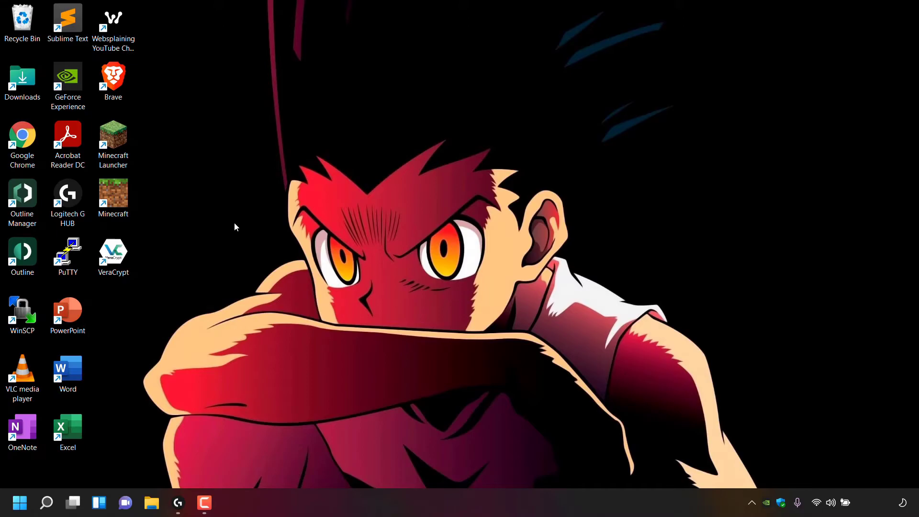
Step: After rebooting, reopen Settings via the Start right-click menu to verify the Websplaining name
left_click(21, 427)
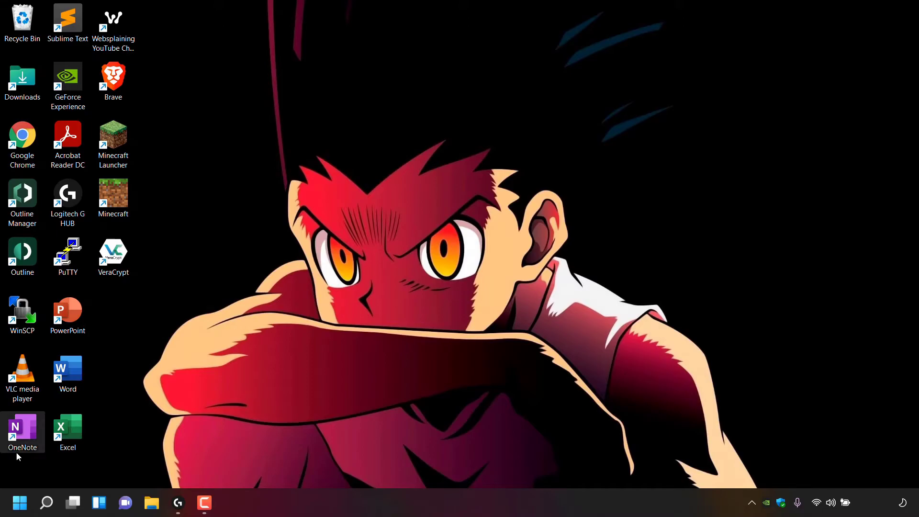
right_click(19, 502)
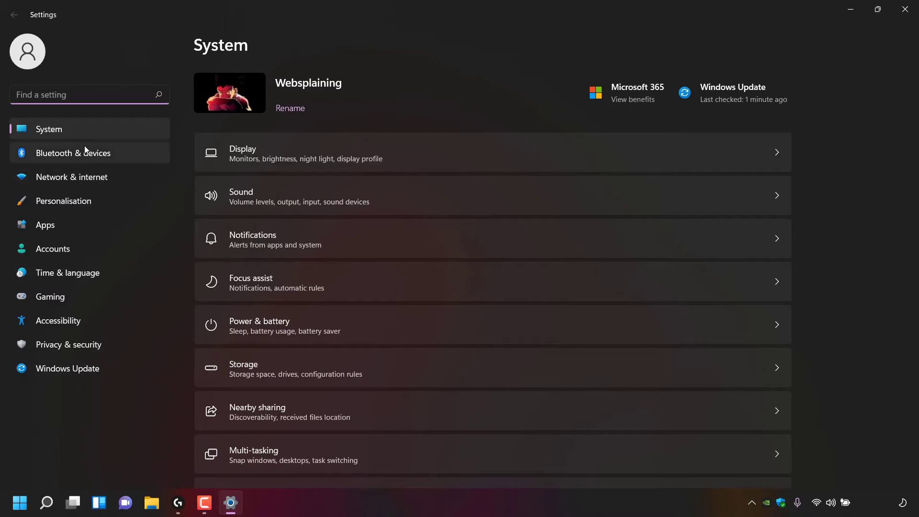
mouse_move(380, 81)
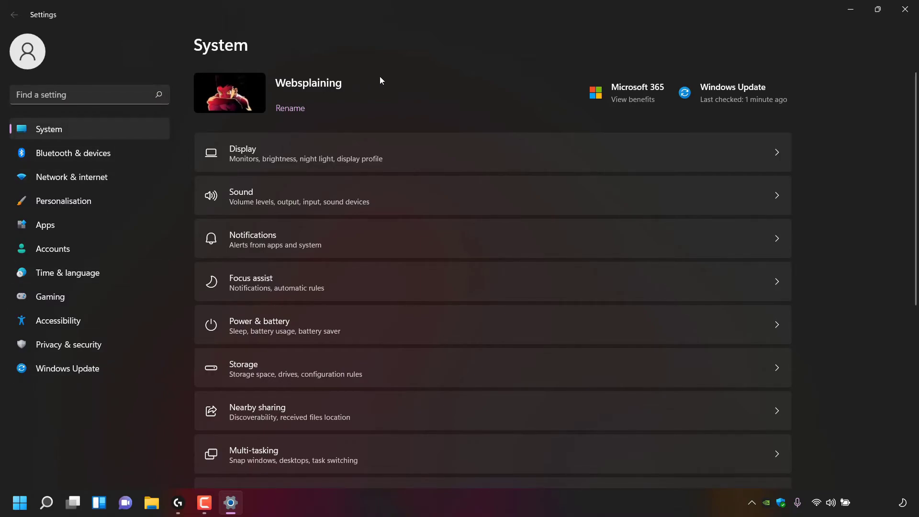